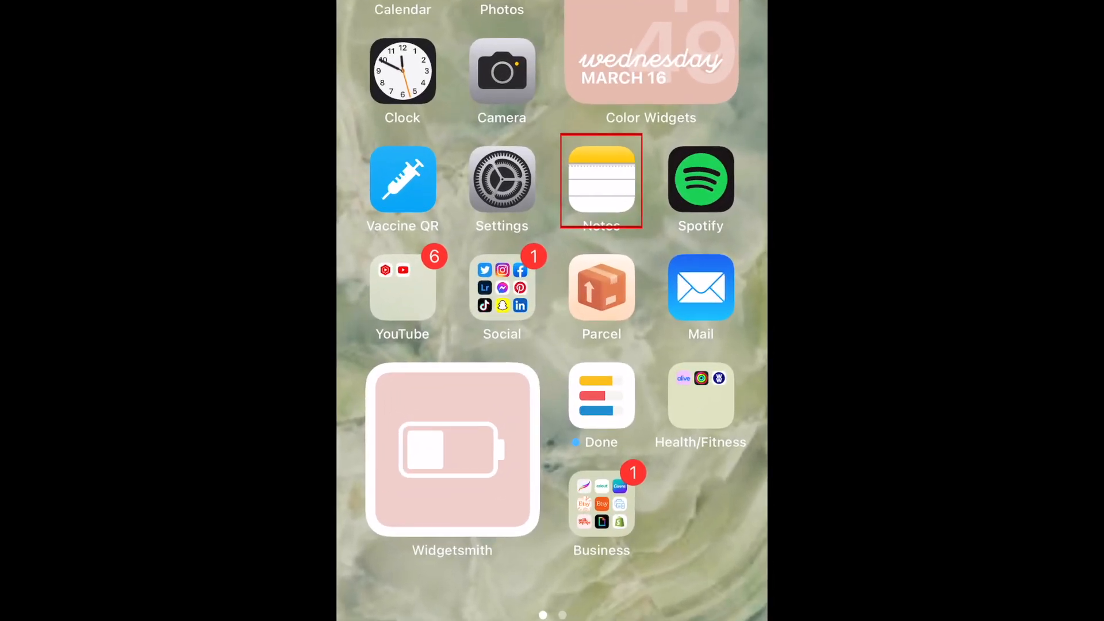
Launch Notes from the Home Screen to begin a blank note
{"action": "left_click", "coordinate": [601, 180]}
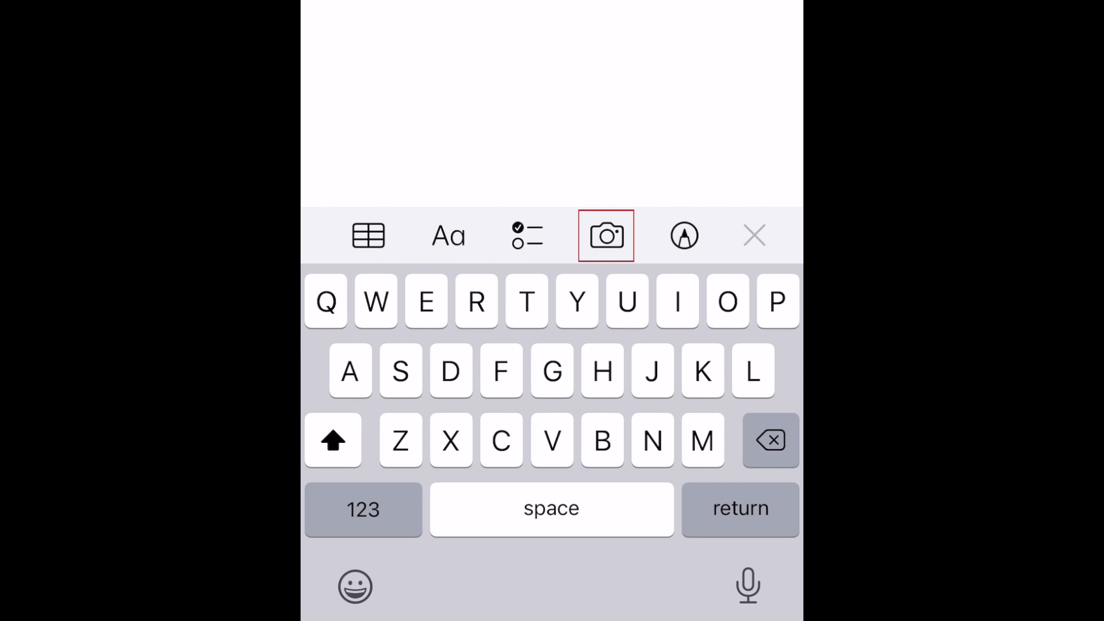
Scan the two pages of the mood tracker article with Scan Documents
{"action": "left_click", "coordinate": [606, 235]}
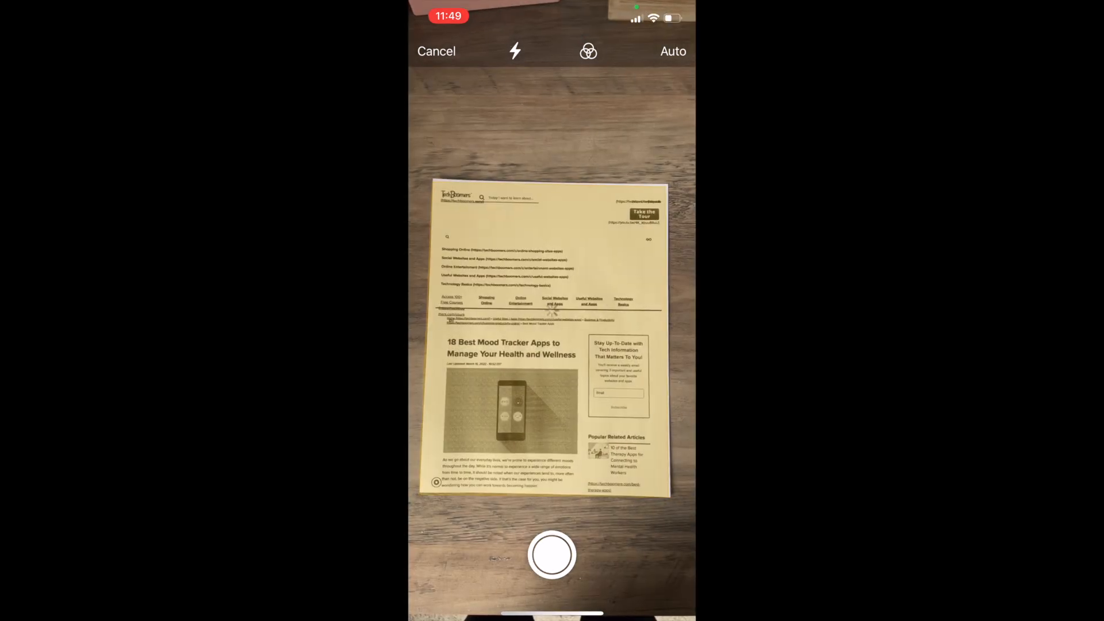
{"action": "left_click", "coordinate": [551, 555]}
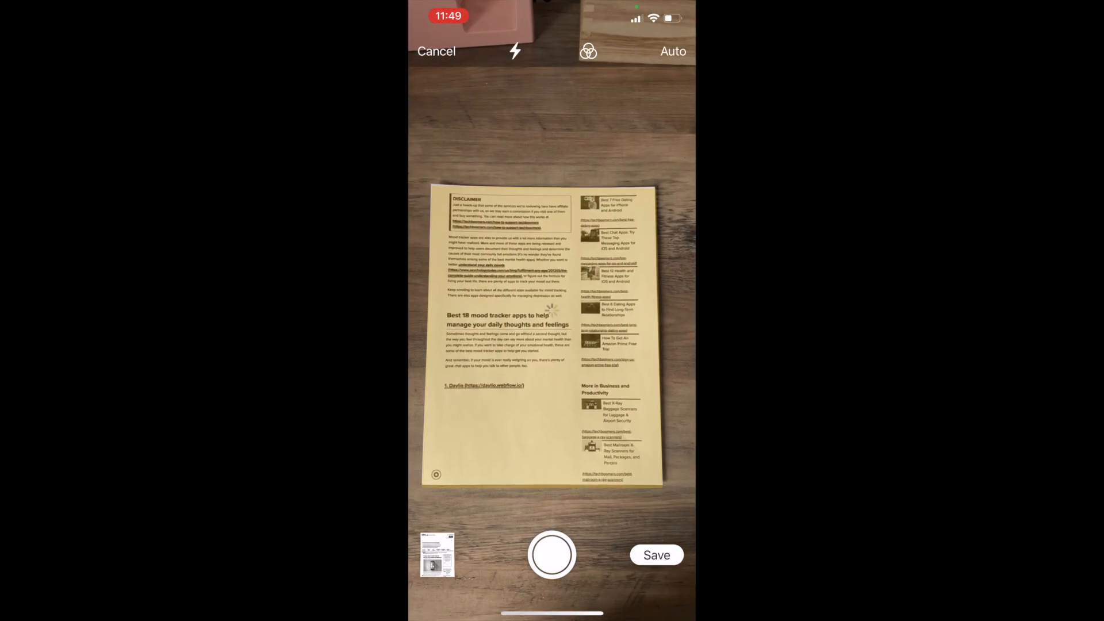
{"action": "left_click", "coordinate": [552, 555]}
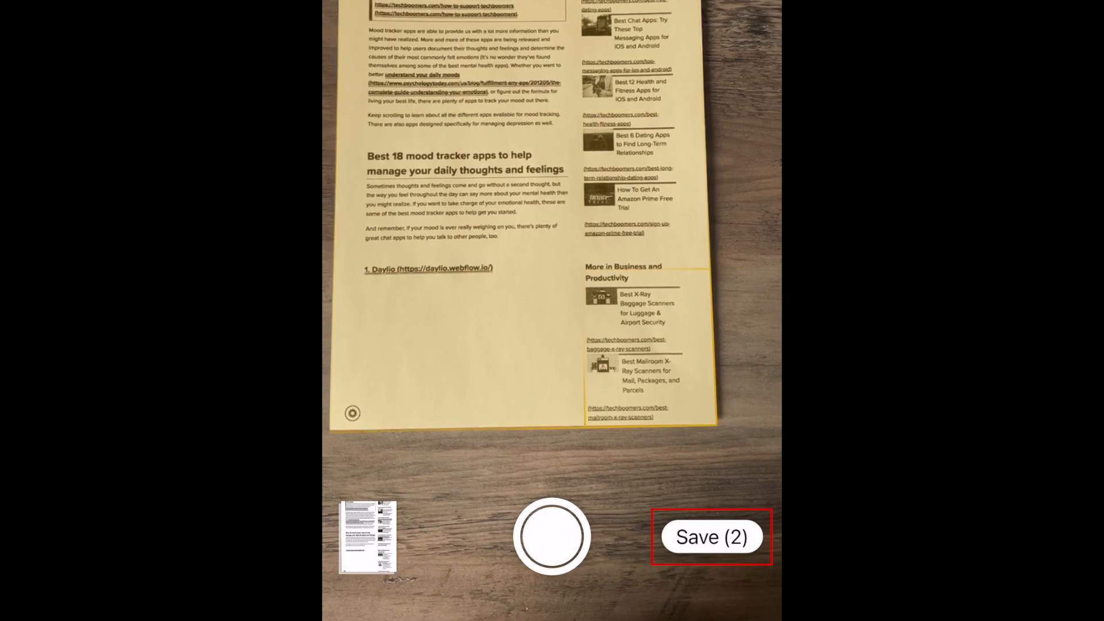
Save both scanned pages into the note, finish it, and open the scan's share sheet
{"action": "left_click", "coordinate": [712, 536]}
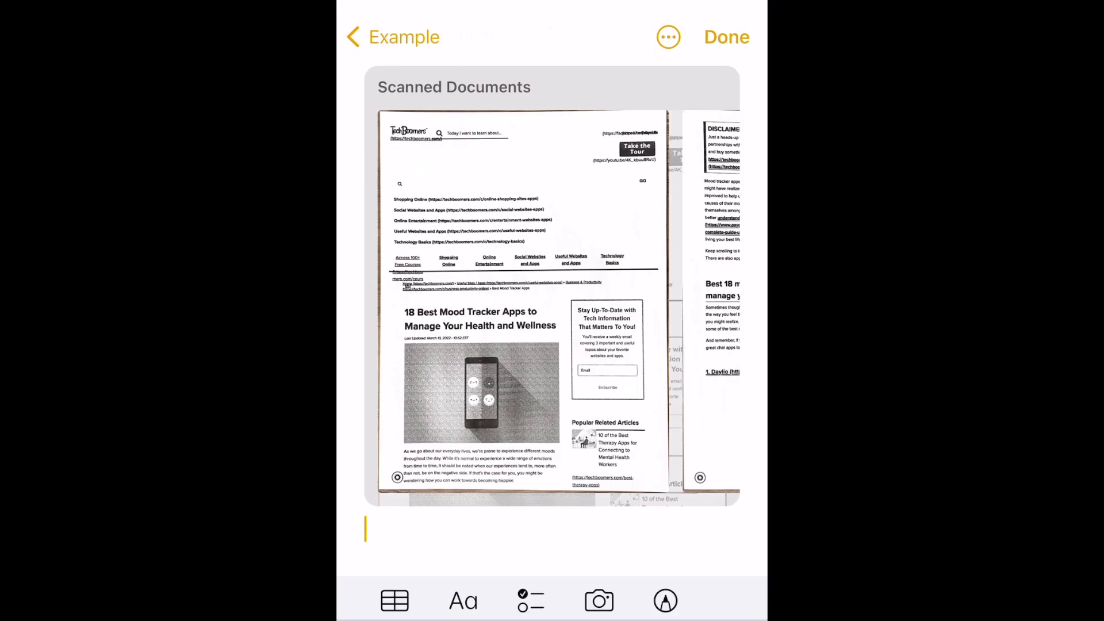
{"action": "left_click", "coordinate": [725, 37]}
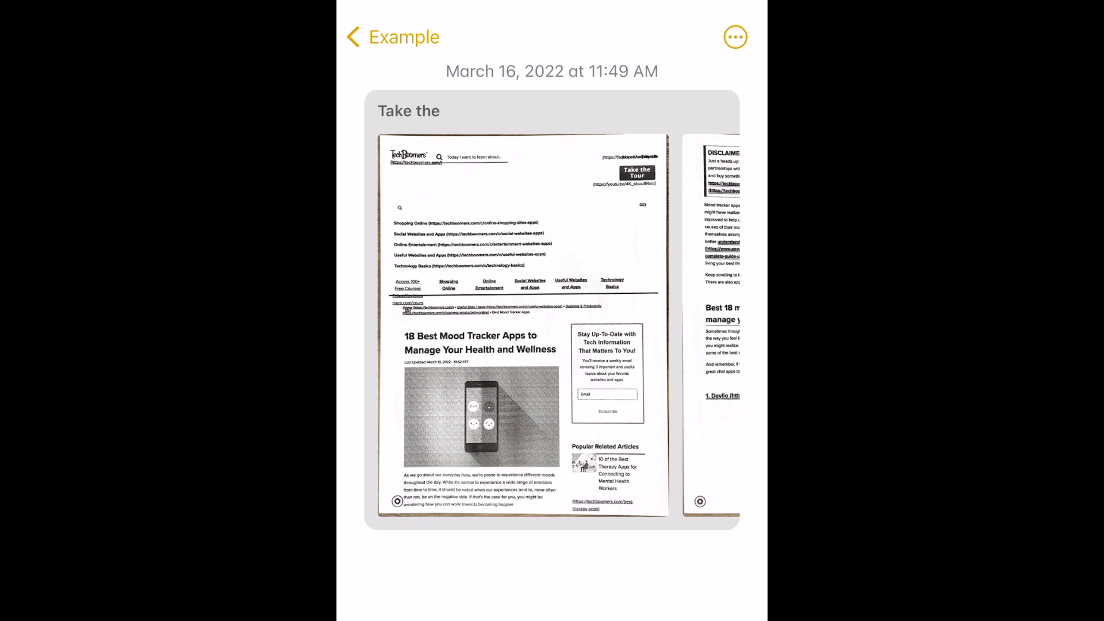
{"action": "left_click", "coordinate": [735, 37]}
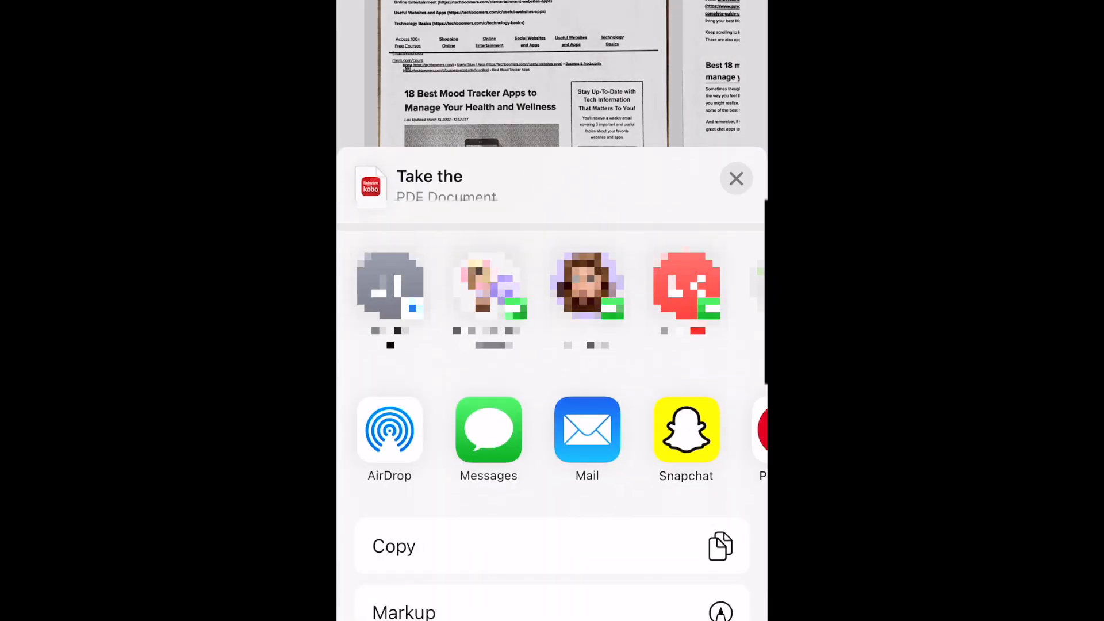
Save the PDF to Files as 'Scanned Document Example' in iCloud Drive > Example
{"action": "scroll", "scroll_direction": "down", "scroll_amount": 3}
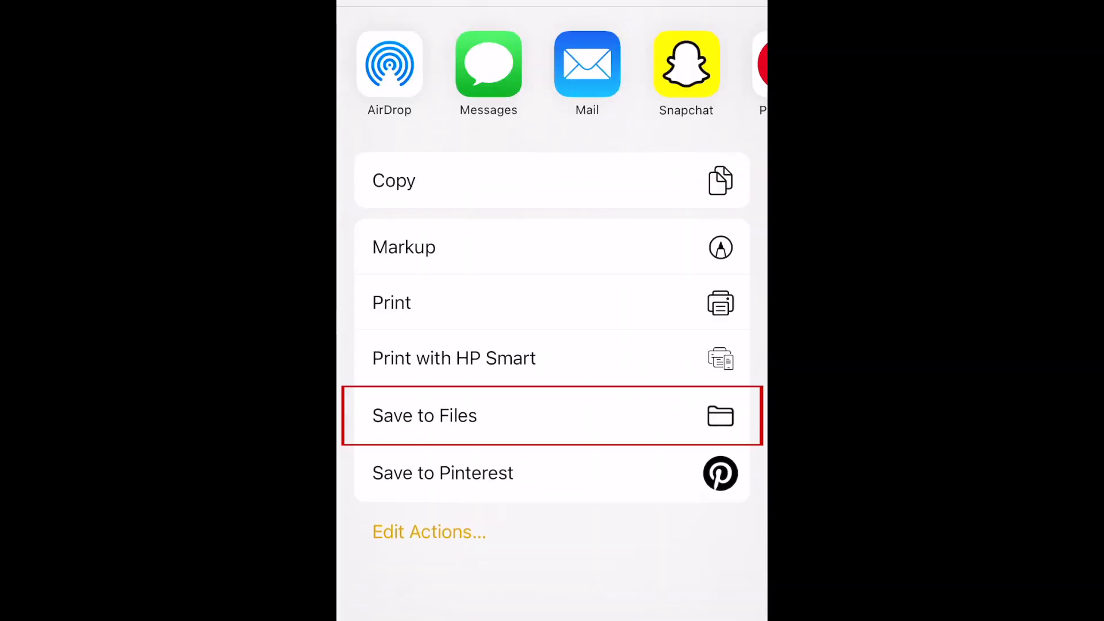
{"action": "left_click", "coordinate": [424, 414]}
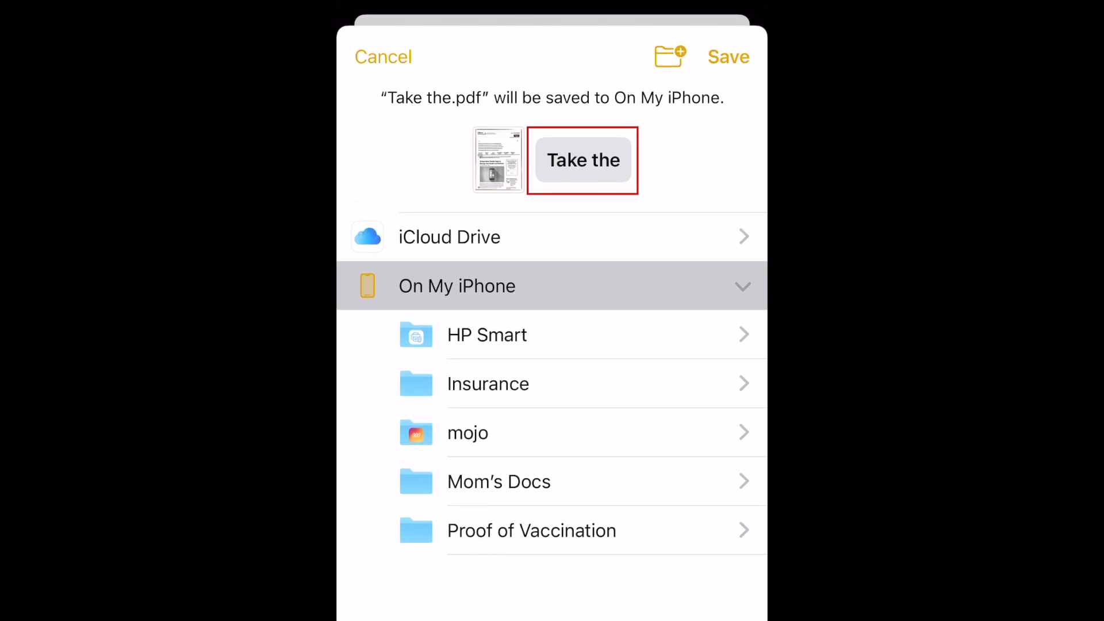
{"action": "left_click", "coordinate": [583, 160]}
{"action": "type", "text": "Scanned Document"}
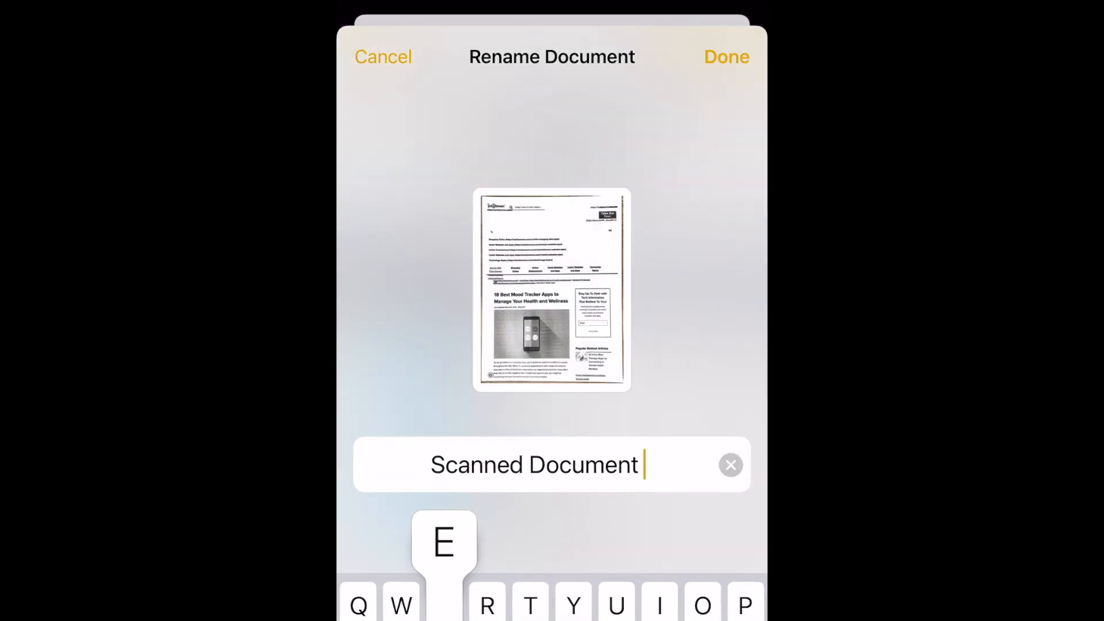
{"action": "left_click", "coordinate": [726, 57]}
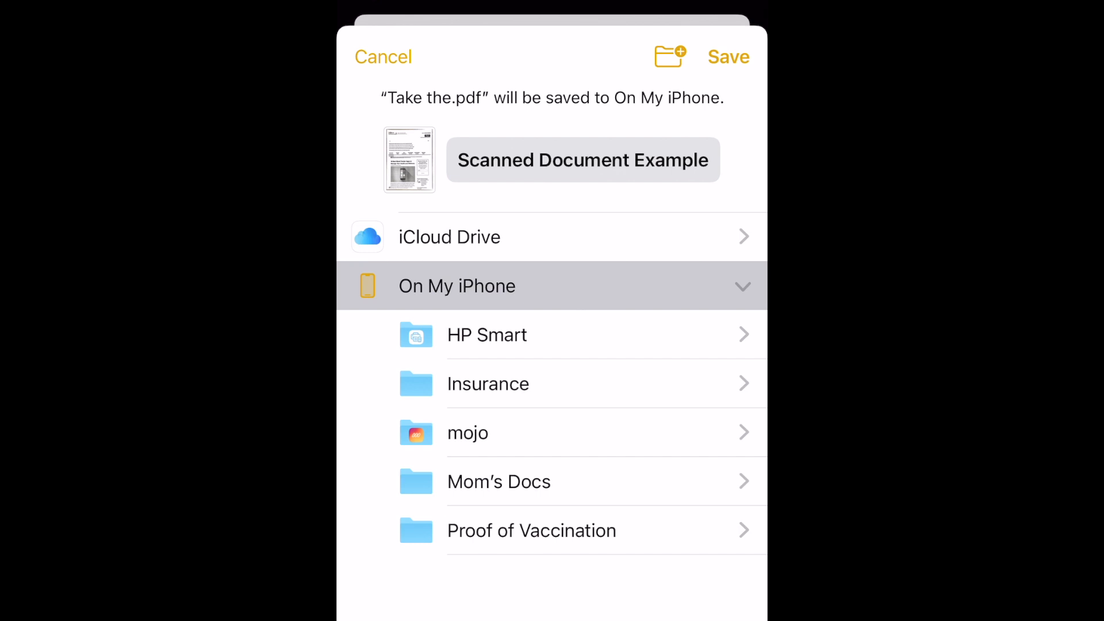
{"action": "left_click", "coordinate": [449, 237]}
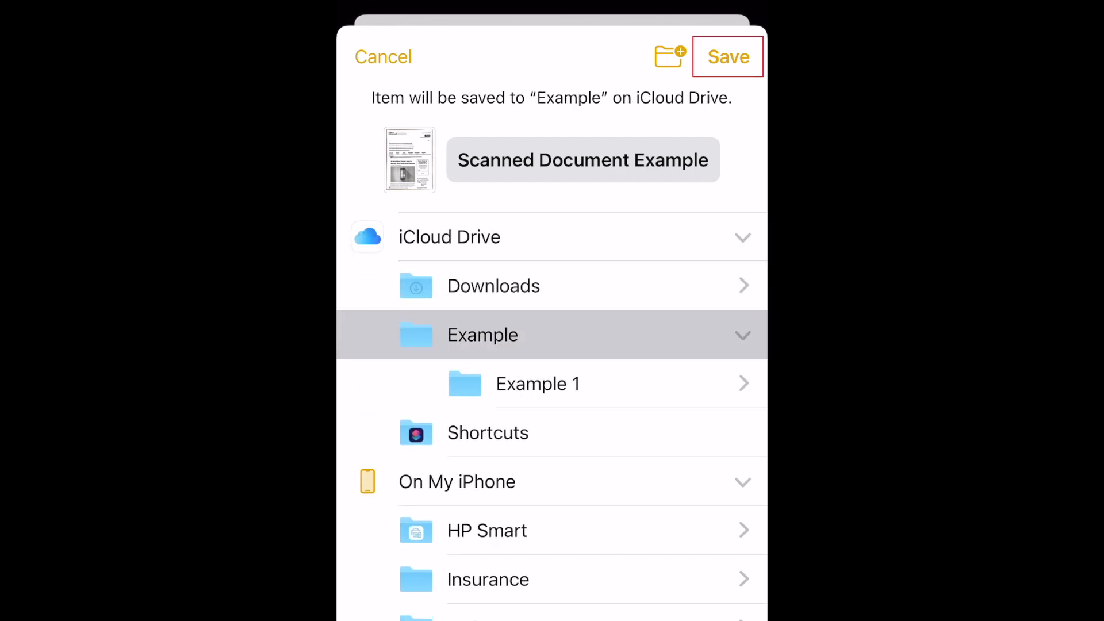
{"action": "left_click", "coordinate": [728, 56]}
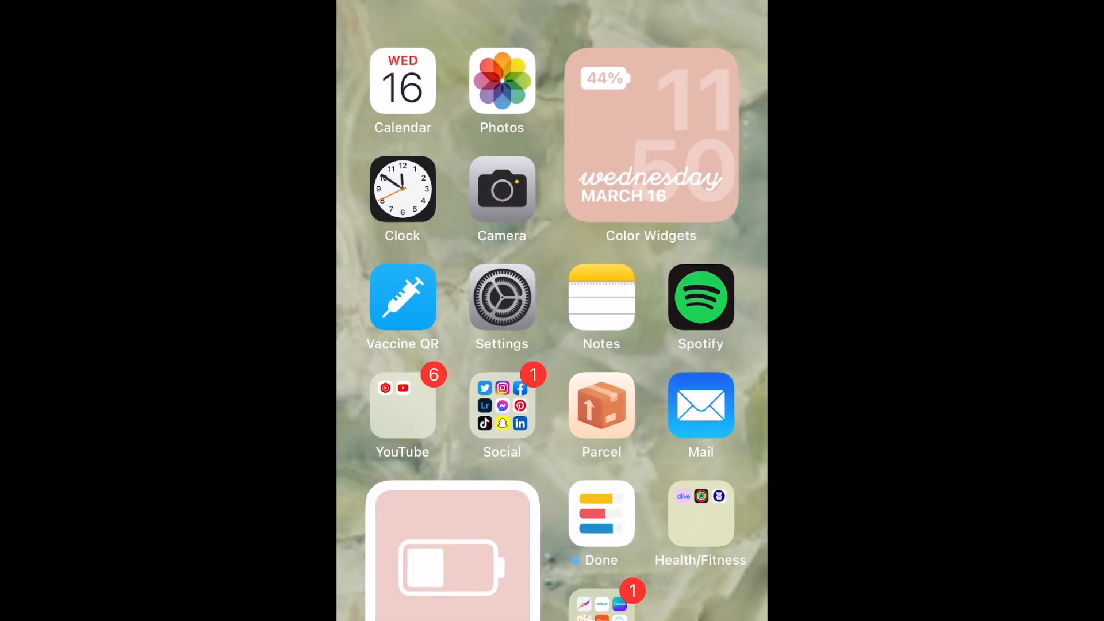
Open 'Scanned Document Example' from iCloud Drive's Example folder in Files
{"action": "scroll", "scroll_direction": "left", "scroll_amount": 3}
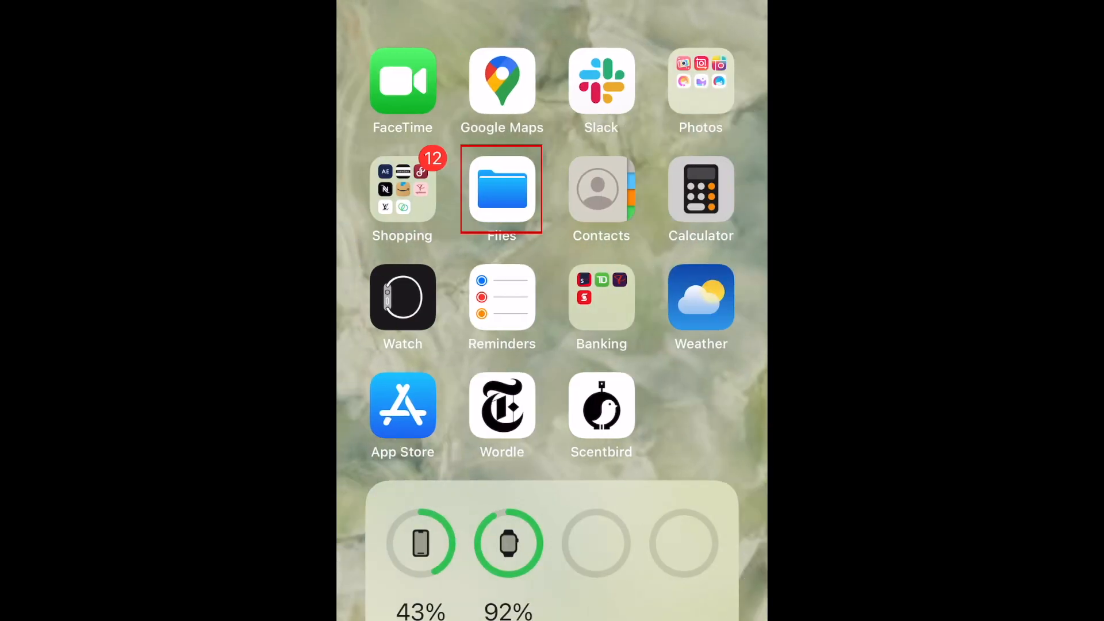
{"action": "left_click", "coordinate": [502, 188]}
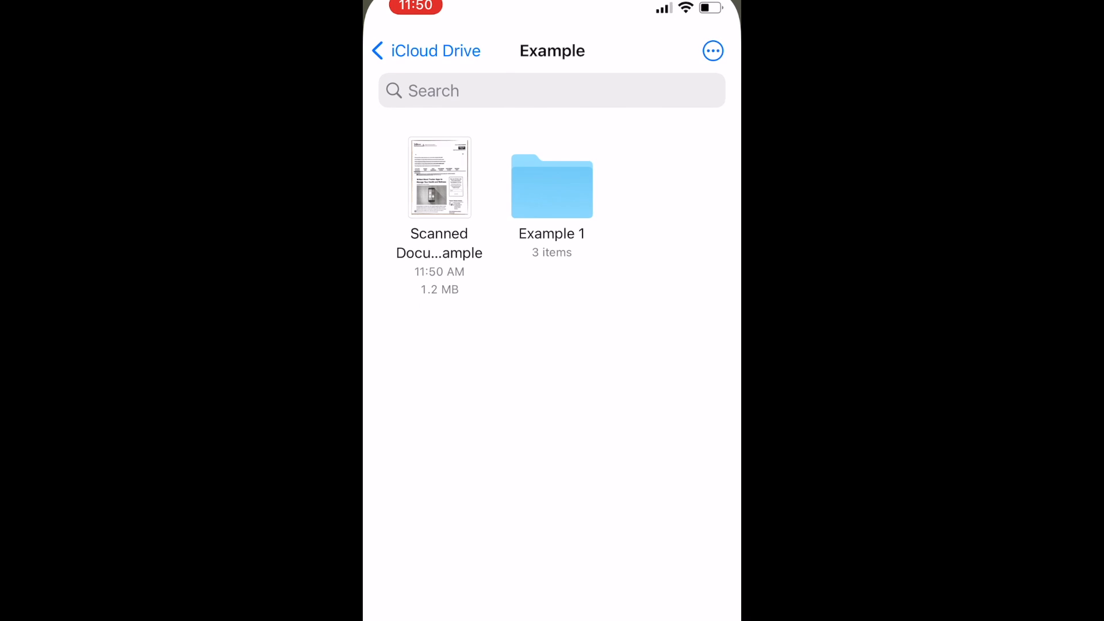
{"action": "left_click", "coordinate": [438, 177]}
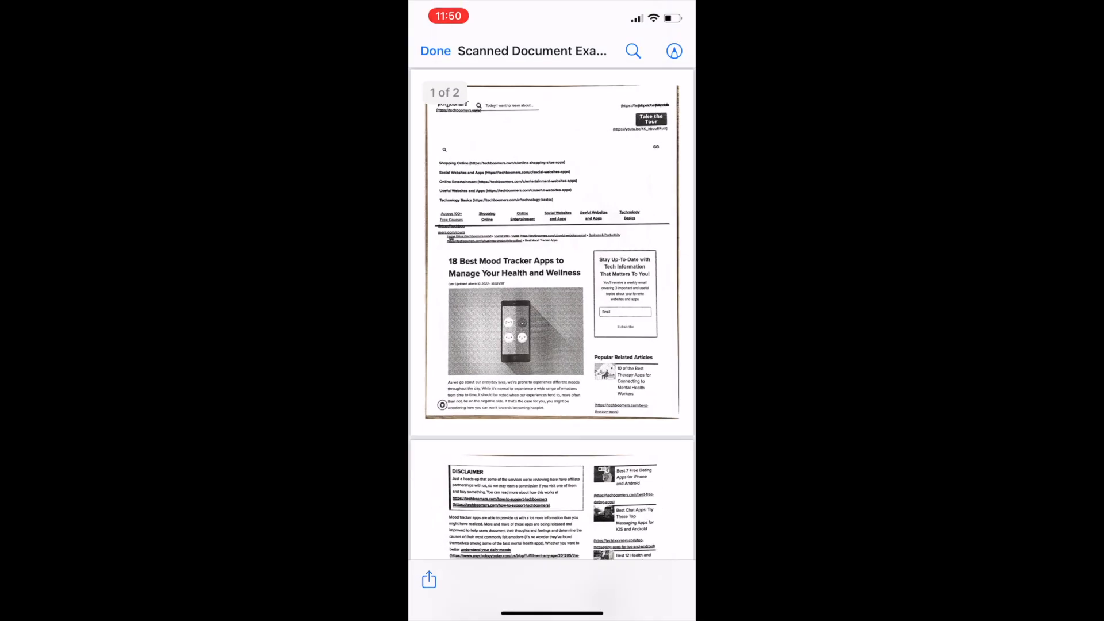